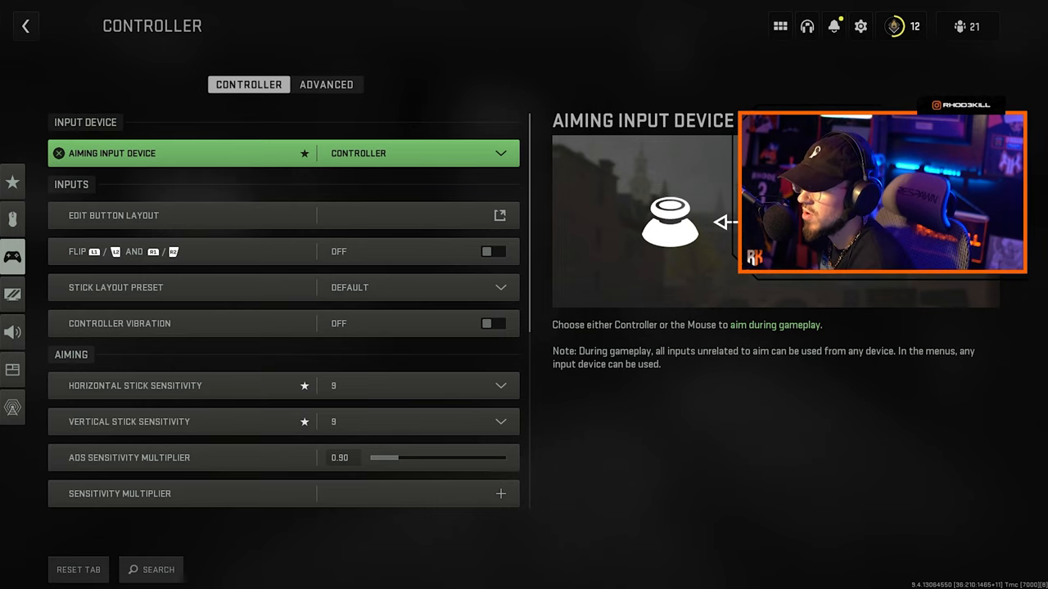
Step: Review the Controller settings, then move to Advanced with Aim Assist Type kept on Default
left_click(113, 216)
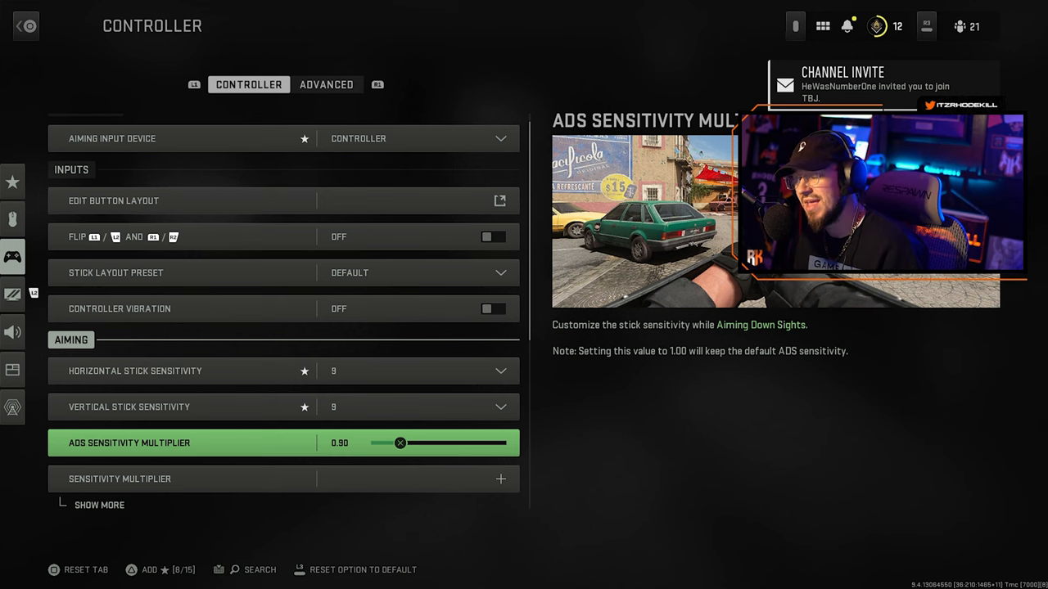
scroll("down", 3)
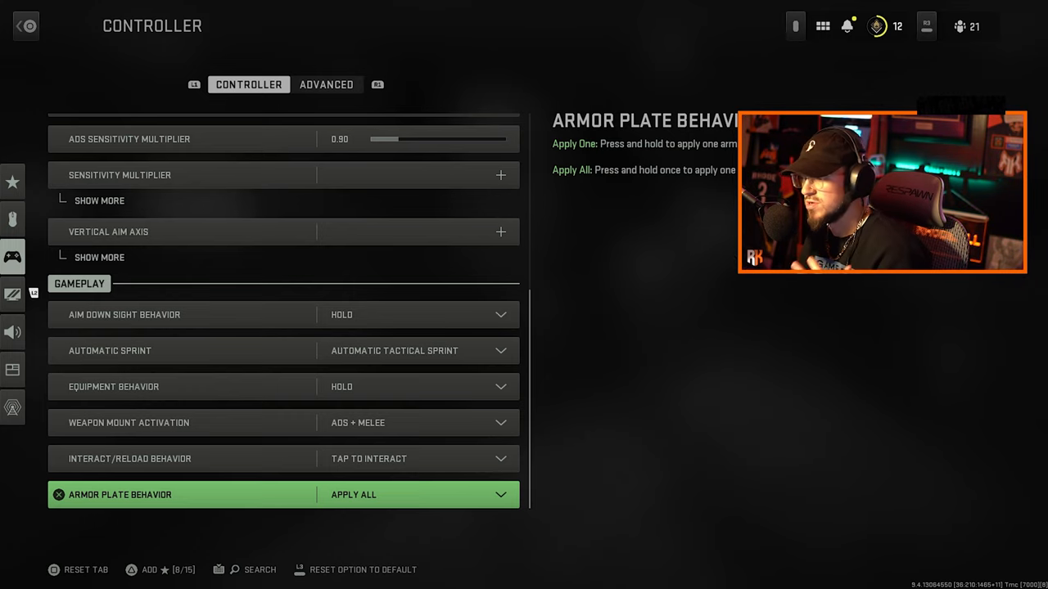
left_click(327, 85)
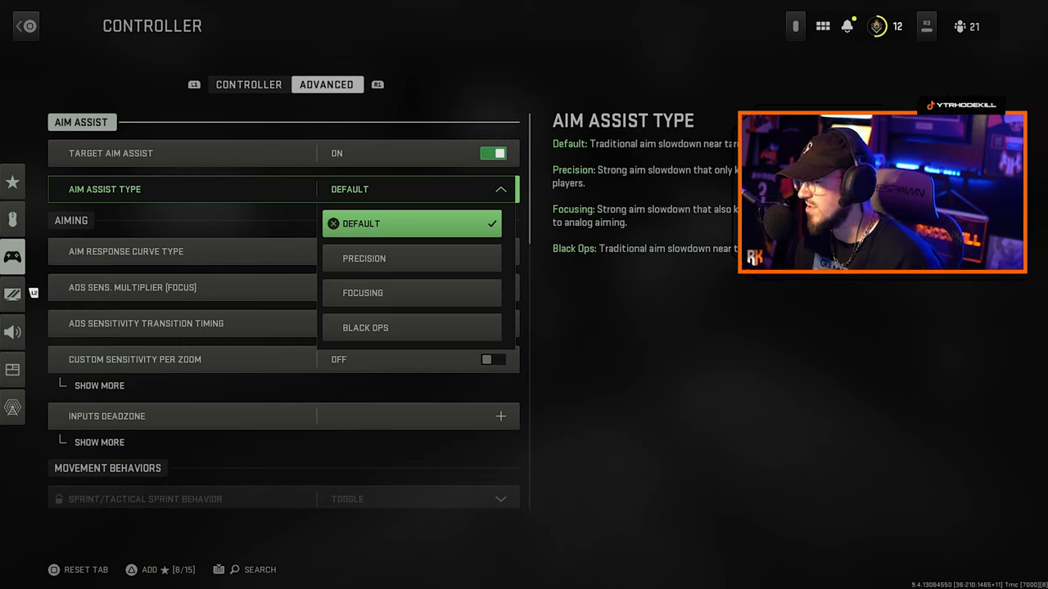
left_click(411, 222)
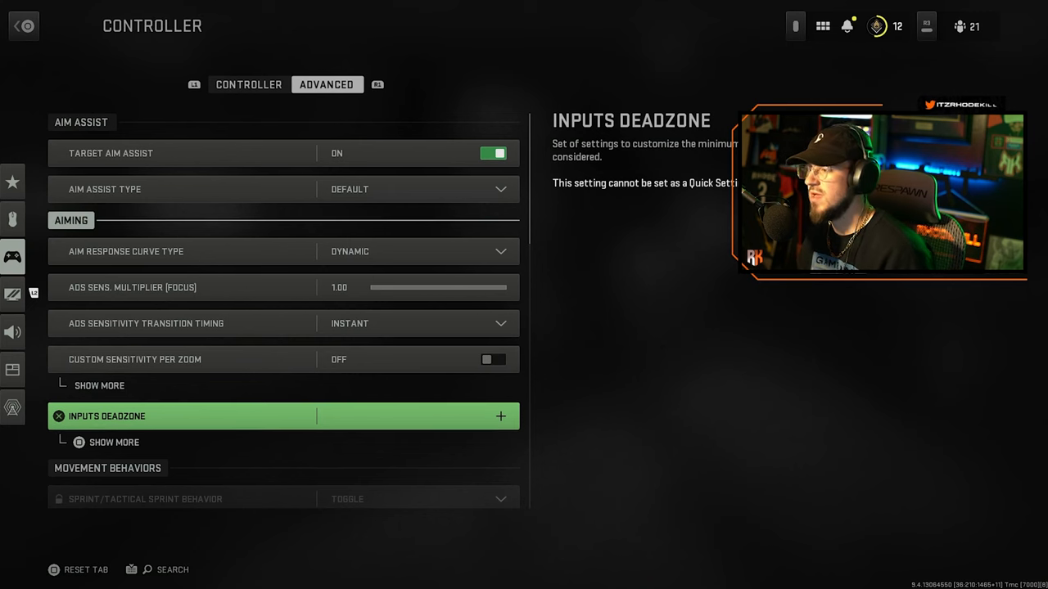
scroll("down", 3)
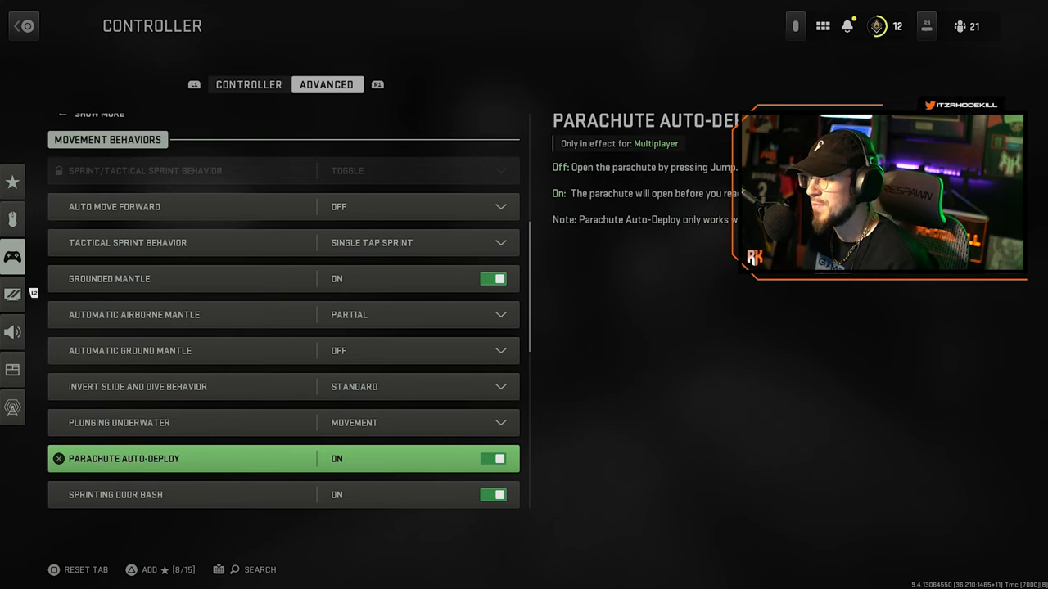
Step: Turn Parachute Auto-Deploy off and look through the remaining Advanced options
scroll("down", 3)
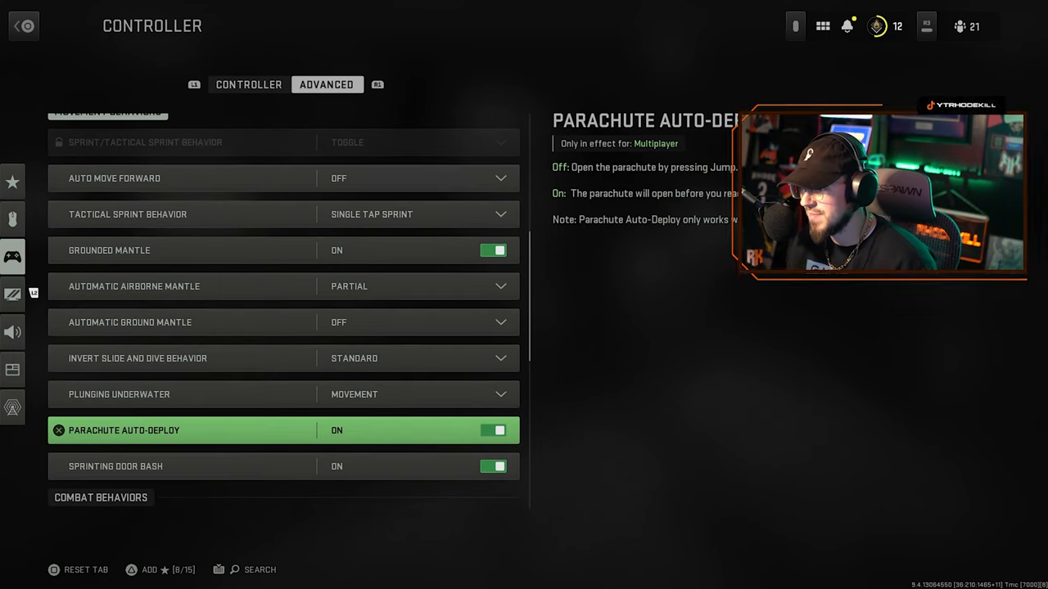
left_click(493, 429)
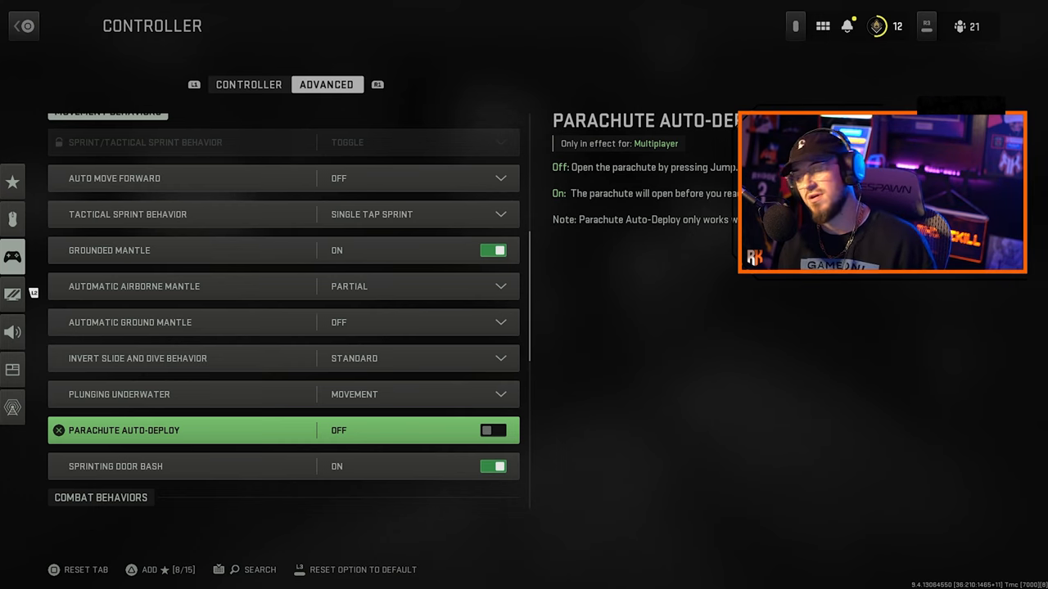
scroll("down", 3)
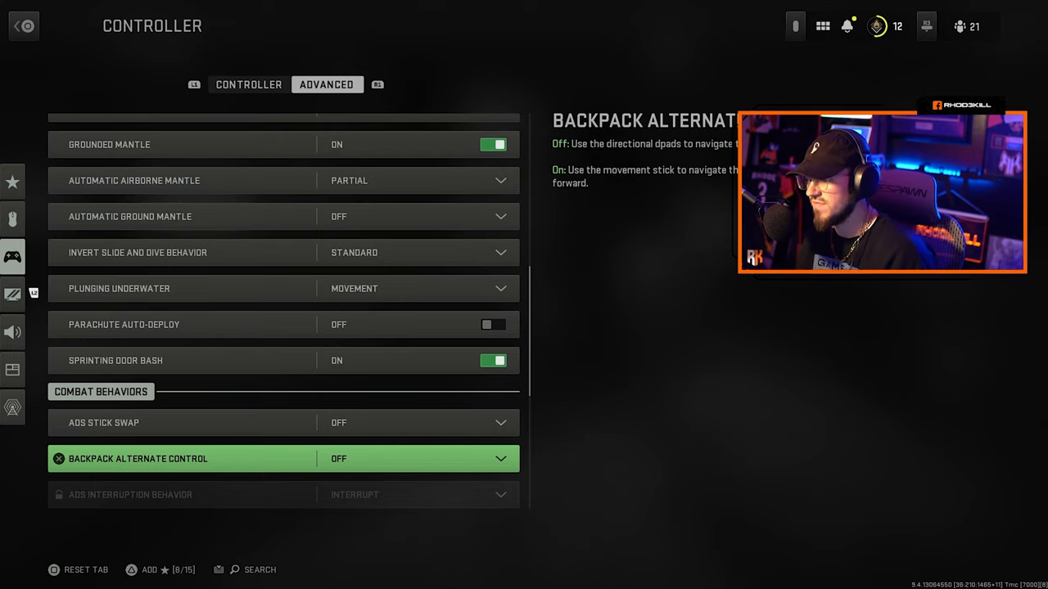
scroll("down", 3)
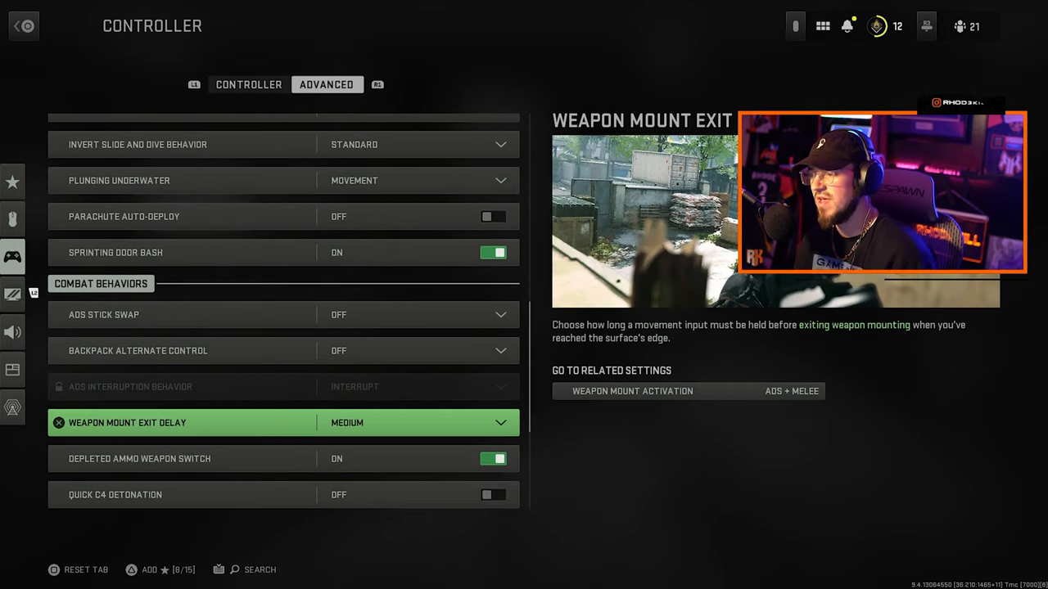
scroll("down", 3)
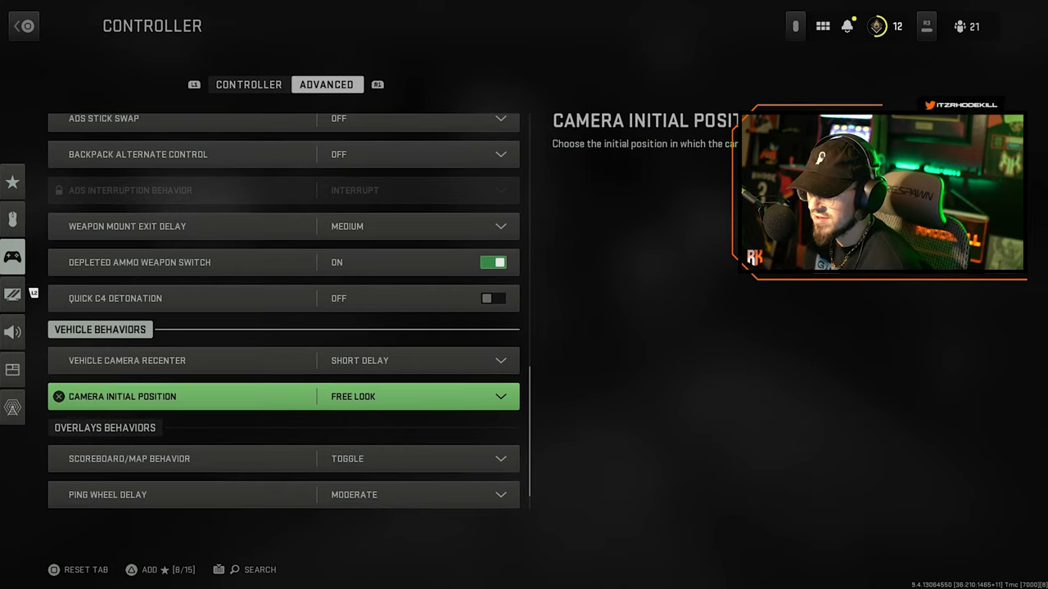
Step: Return to the main Controller settings with aiming input on Controller
scroll("down", 3)
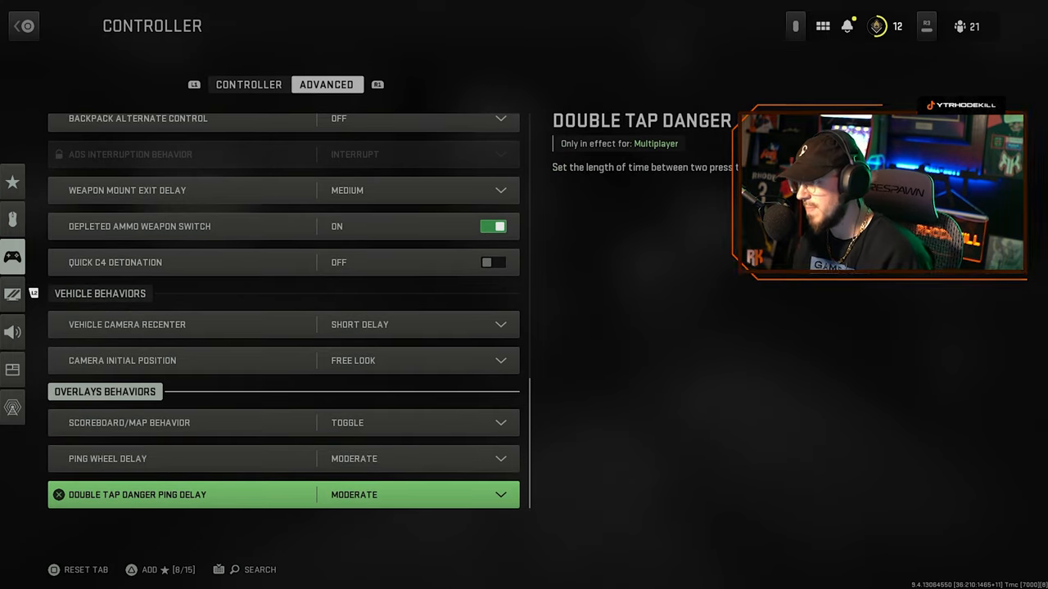
left_click(249, 85)
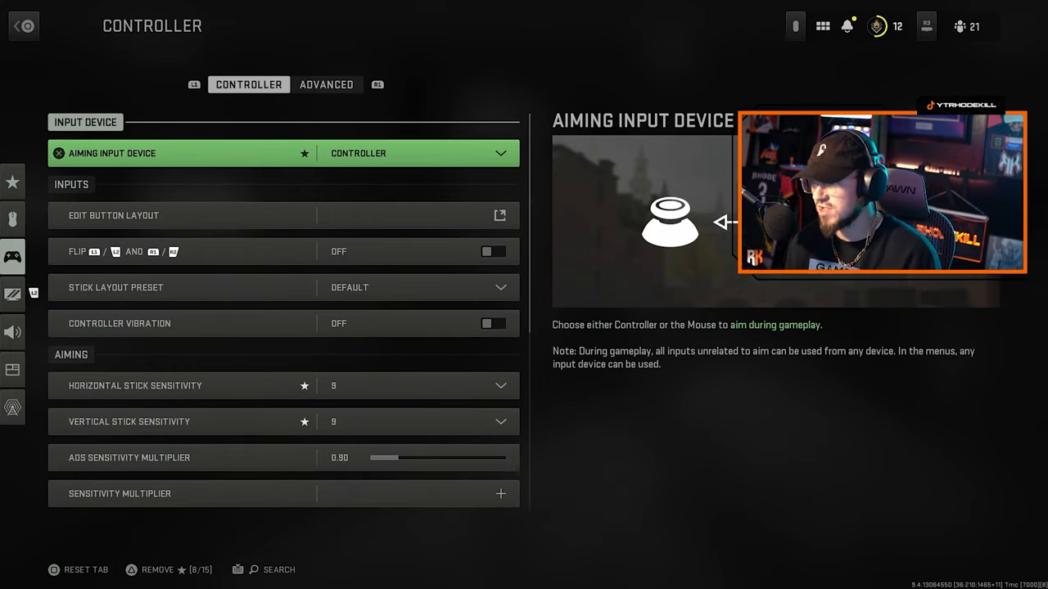